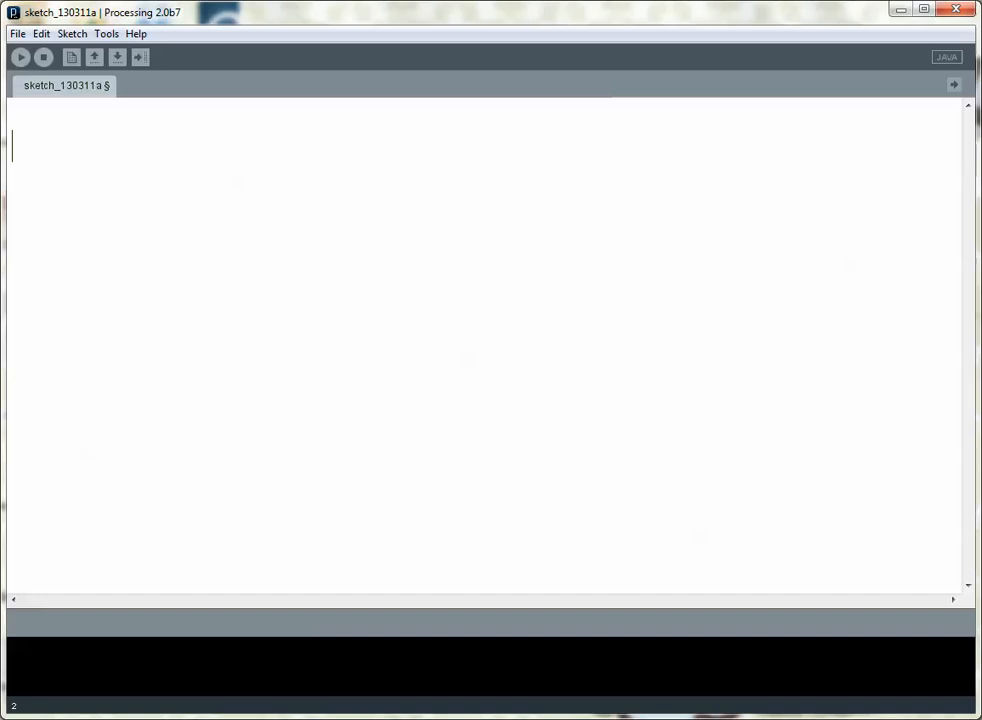
Write empty void setup(){ } and void draw(){ } skeletons in the sketch editor
{"action": "type", "text": "void seti"}
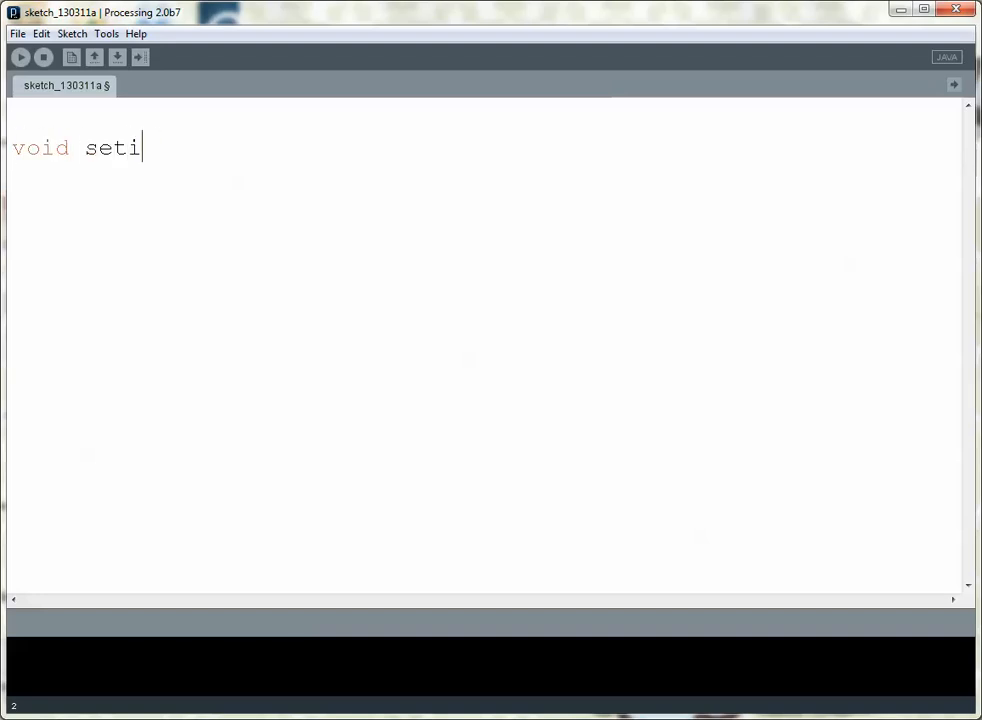
{"action": "type", "text": "up(){"}
{"action": "left_click", "coordinate": [484, 212]}
{"action": "type", "text": "}"}
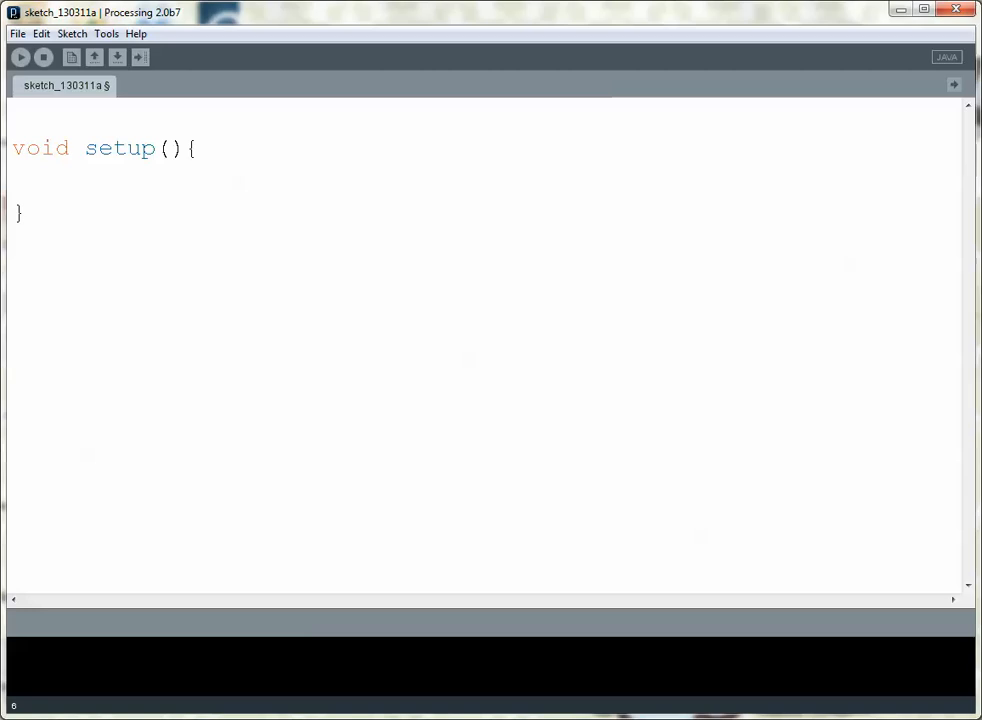
{"action": "type", "text": "void dr"}
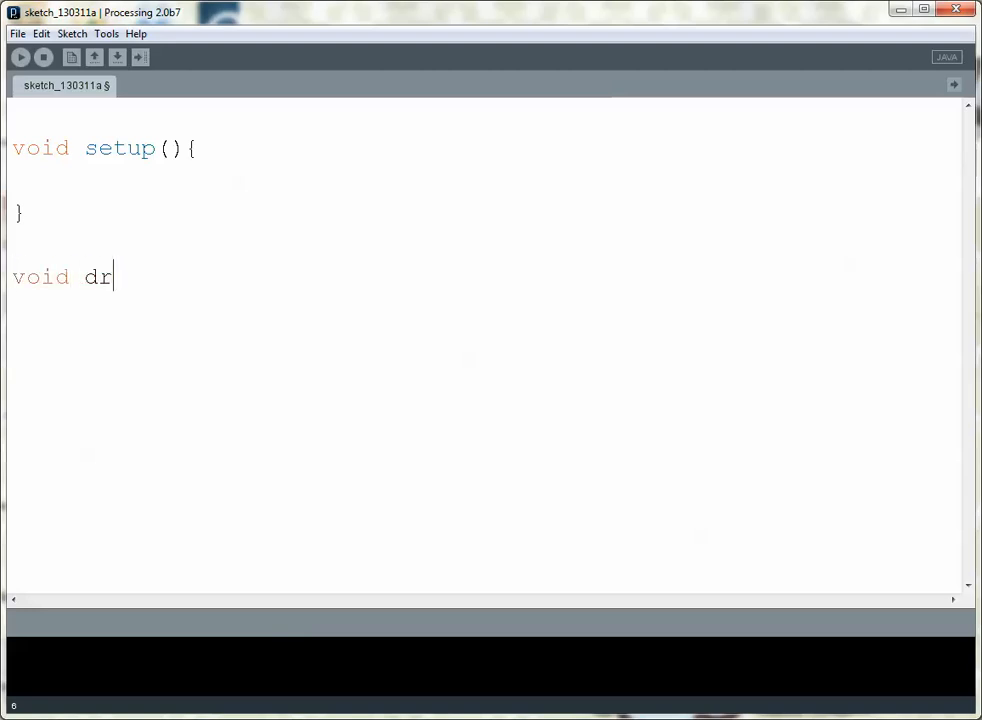
{"action": "type", "text": "aw(){"}
{"action": "type", "text": "}"}
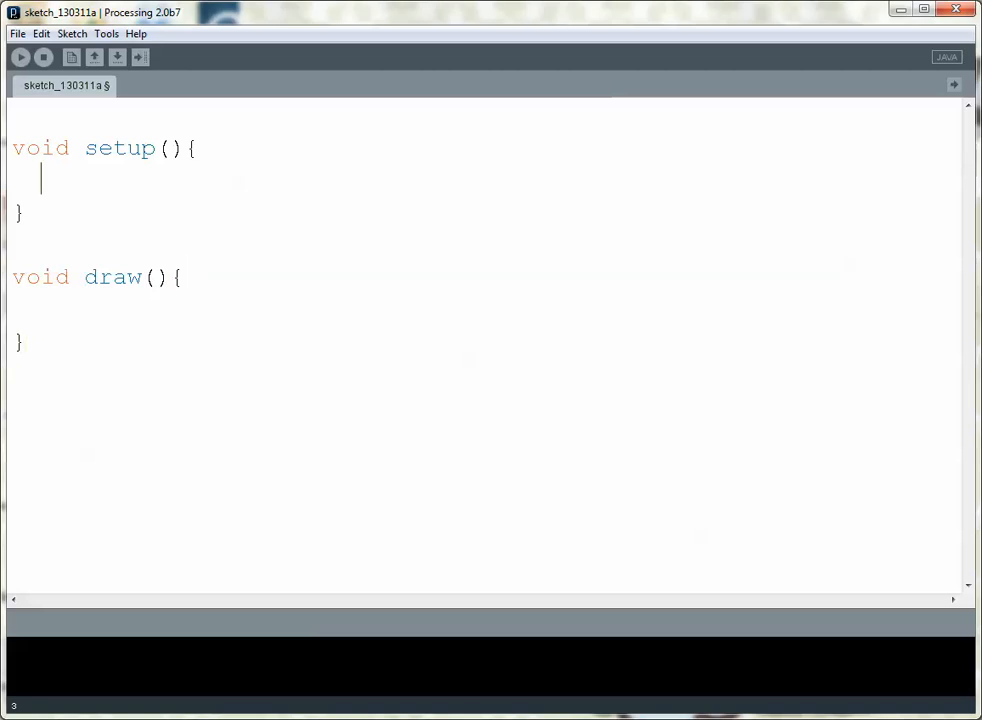
Add size(300,300); in setup and import java.util.*; as the sketch's first line
{"action": "type", "text": "size("}
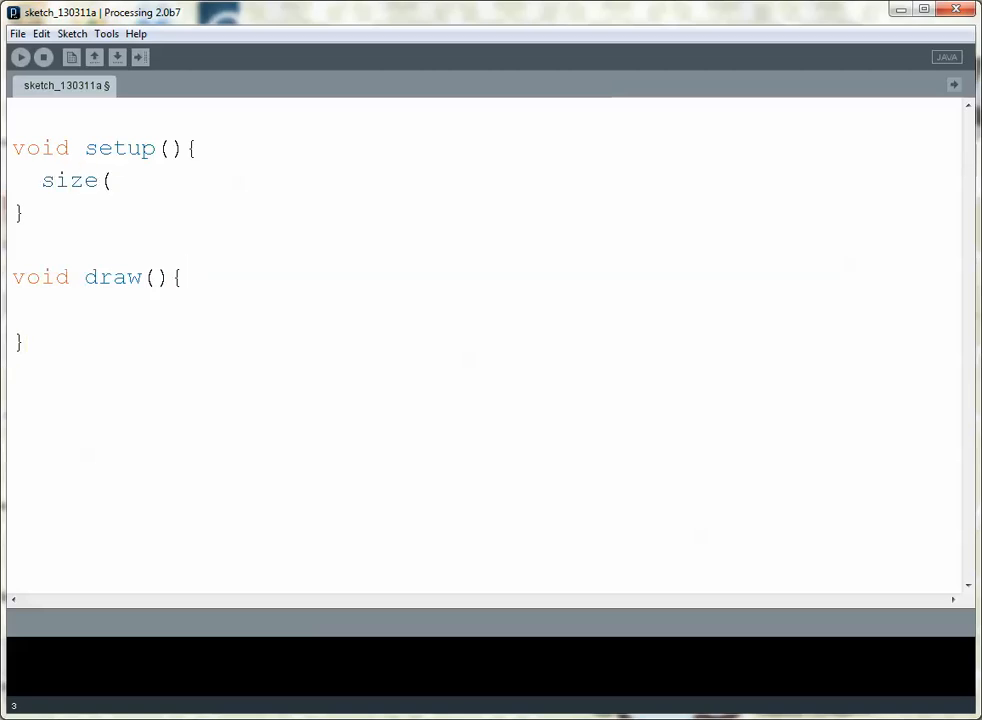
{"action": "type", "text": "300,300);"}
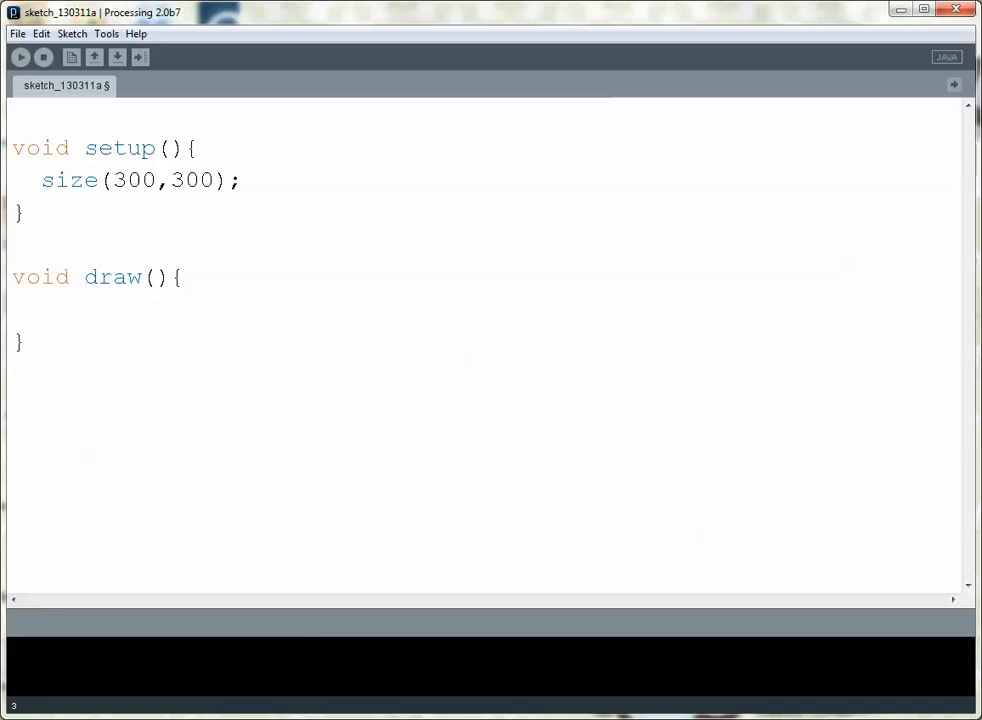
{"action": "type", "text": "imop"}
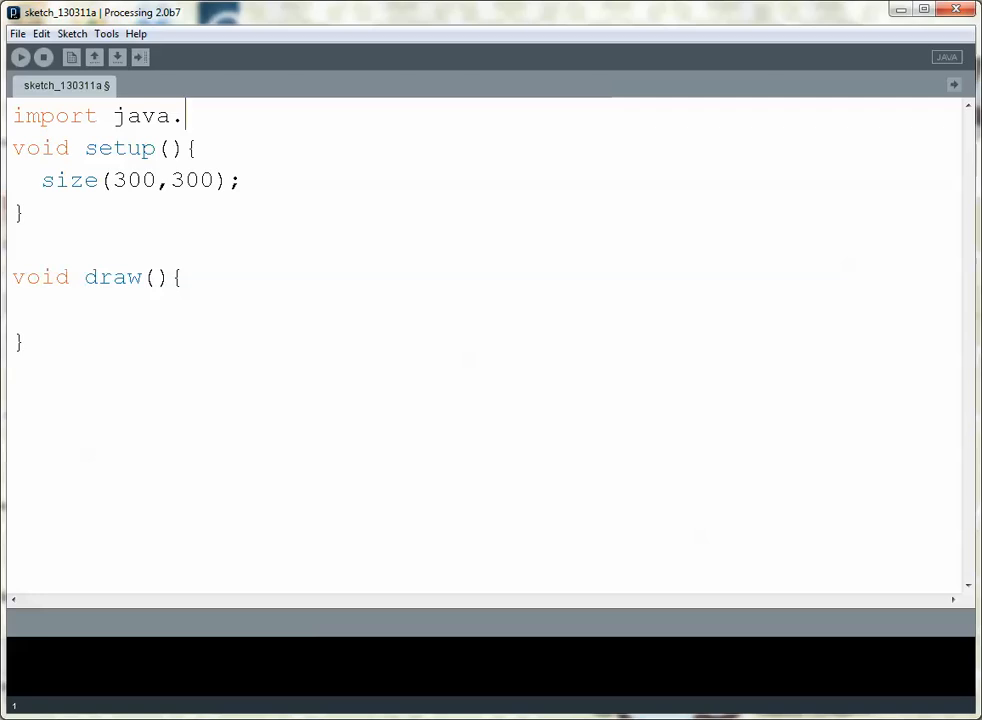
{"action": "type", "text": "util.*;."}
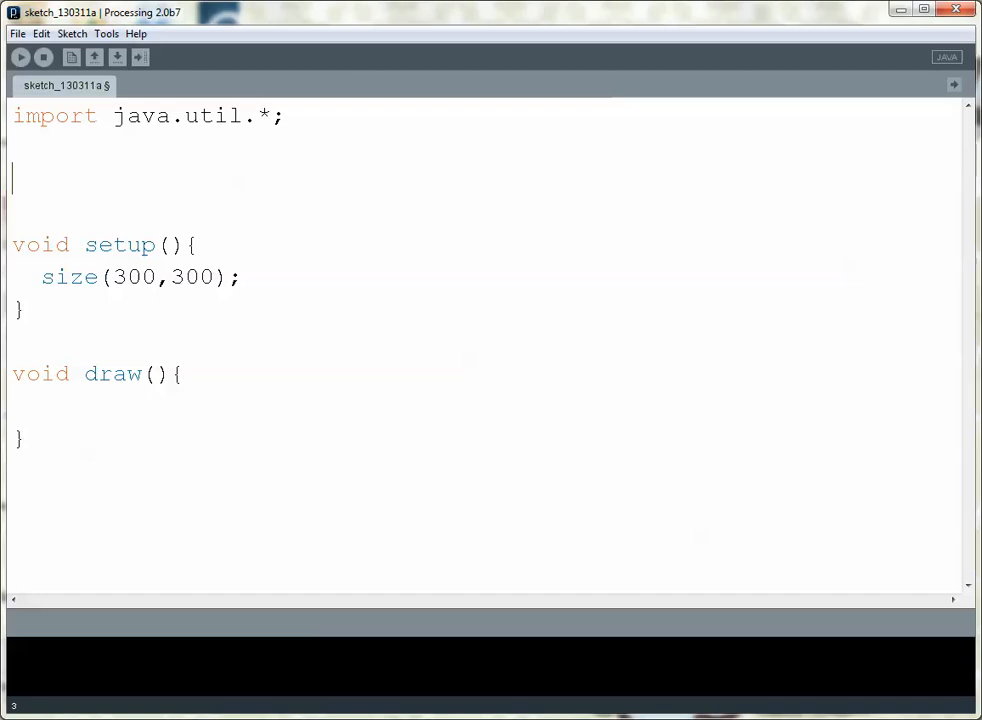
Declare Random g above setup and initialize it with g=new Random(); inside setup
{"action": "type", "text": "Random"}
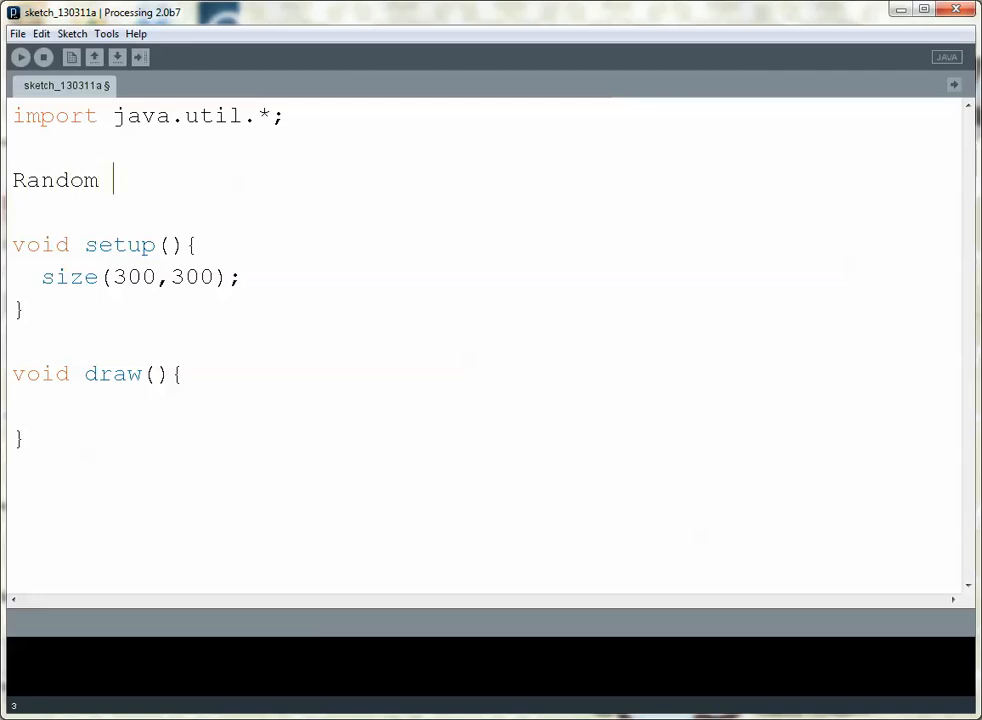
{"action": "type", "text": "g;"}
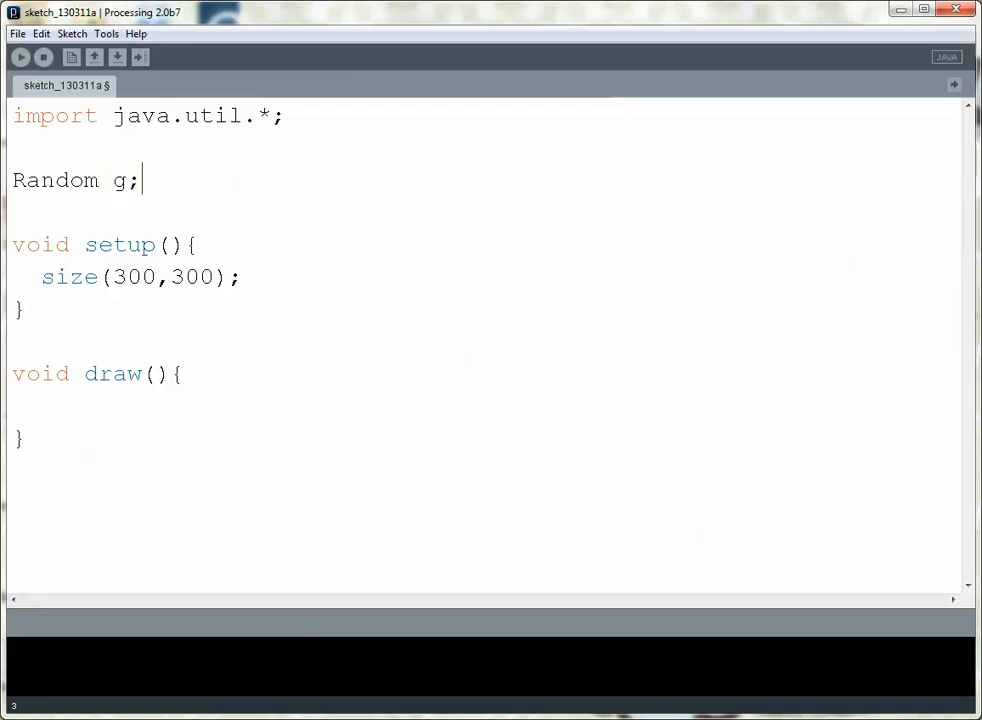
{"action": "type", "text": "g="}
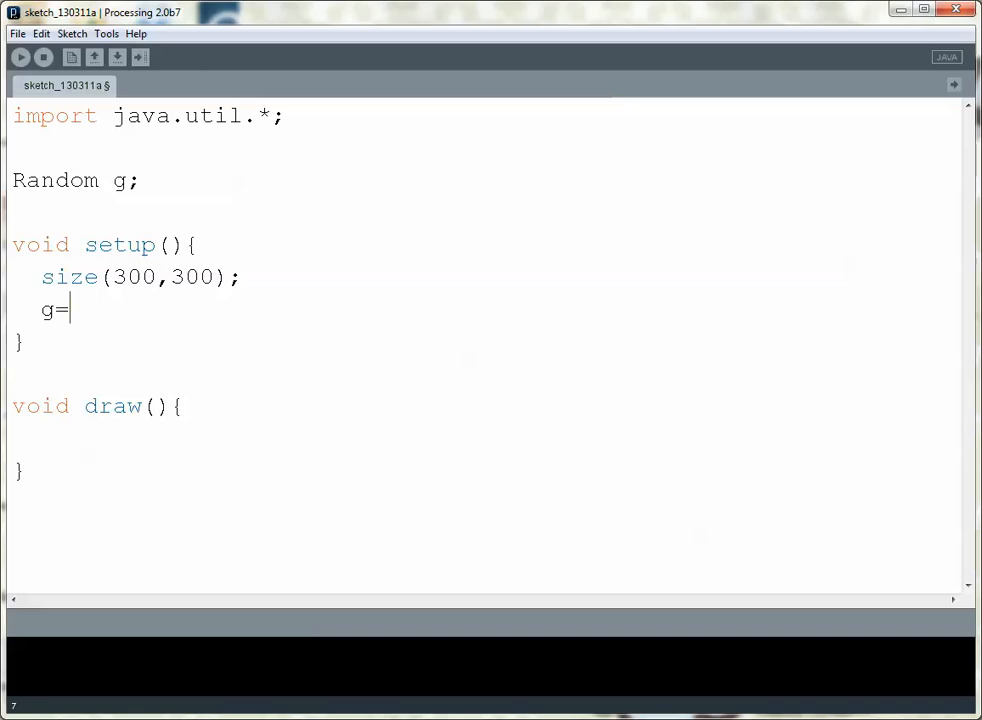
{"action": "type", "text": "new Random"}
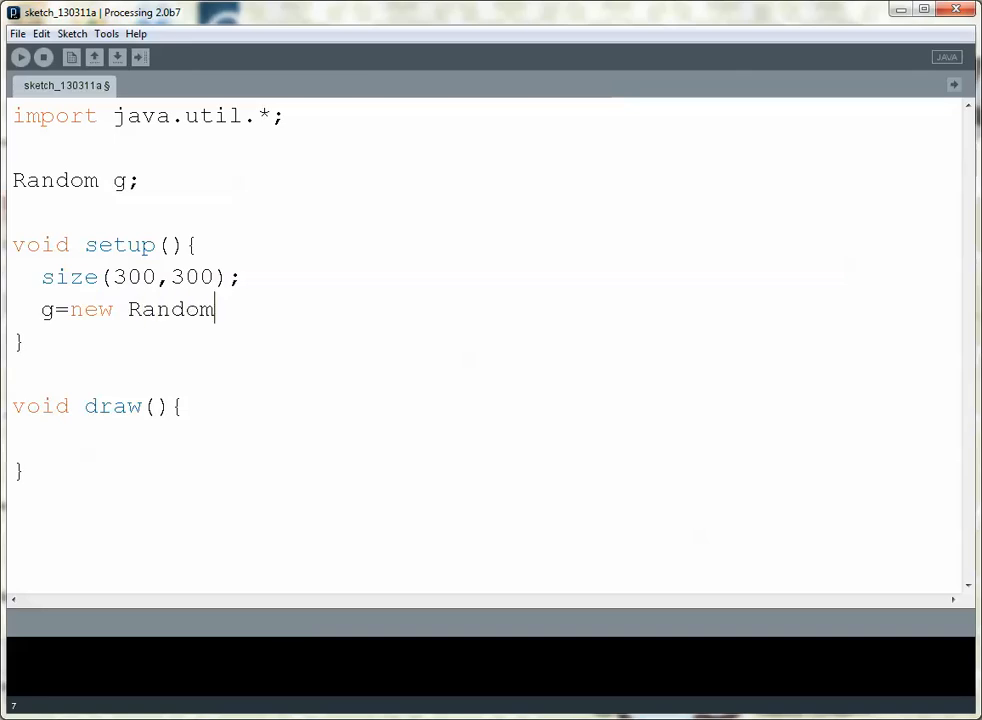
{"action": "type", "text": "();"}
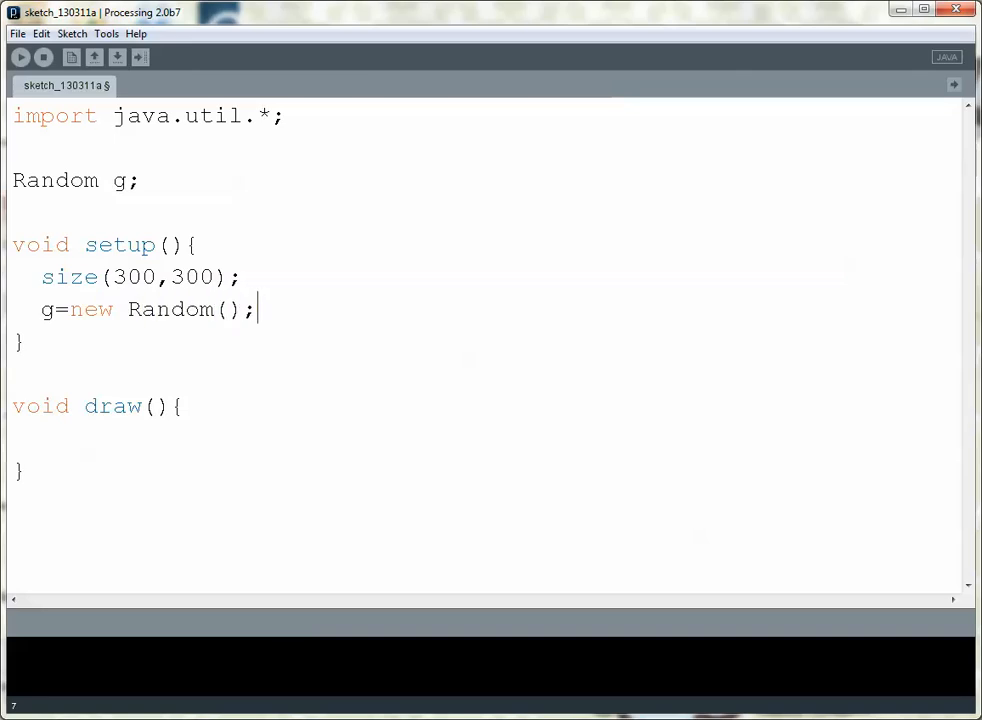
Declare int x, y, w, h; and place the cursor inside draw()
{"action": "type", "text": "int"}
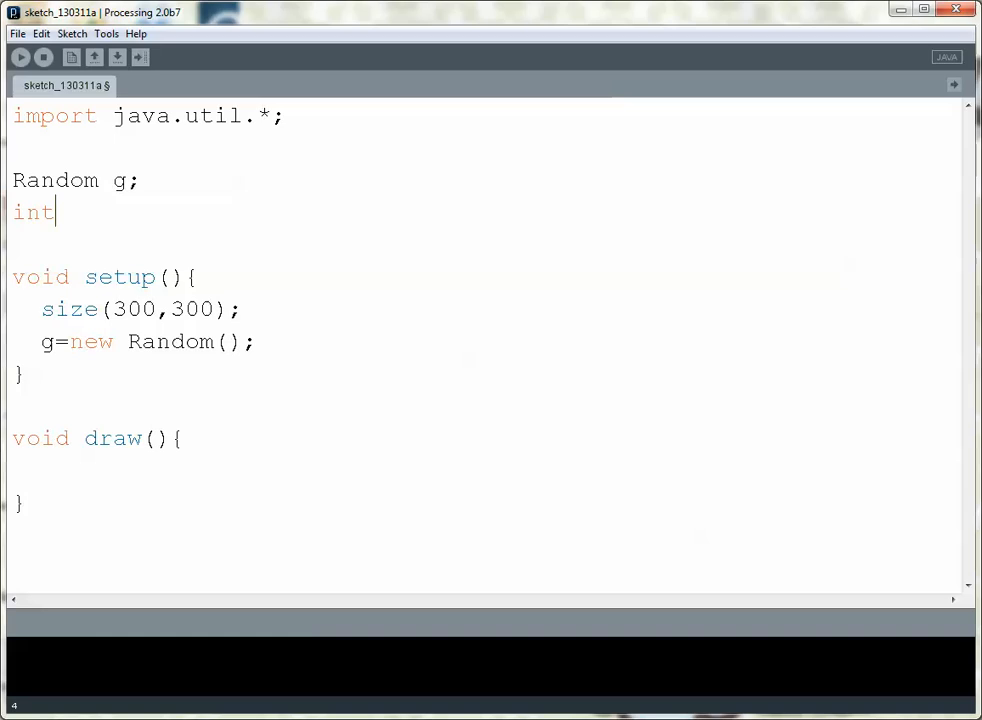
{"action": "type", "text": "x, y"}
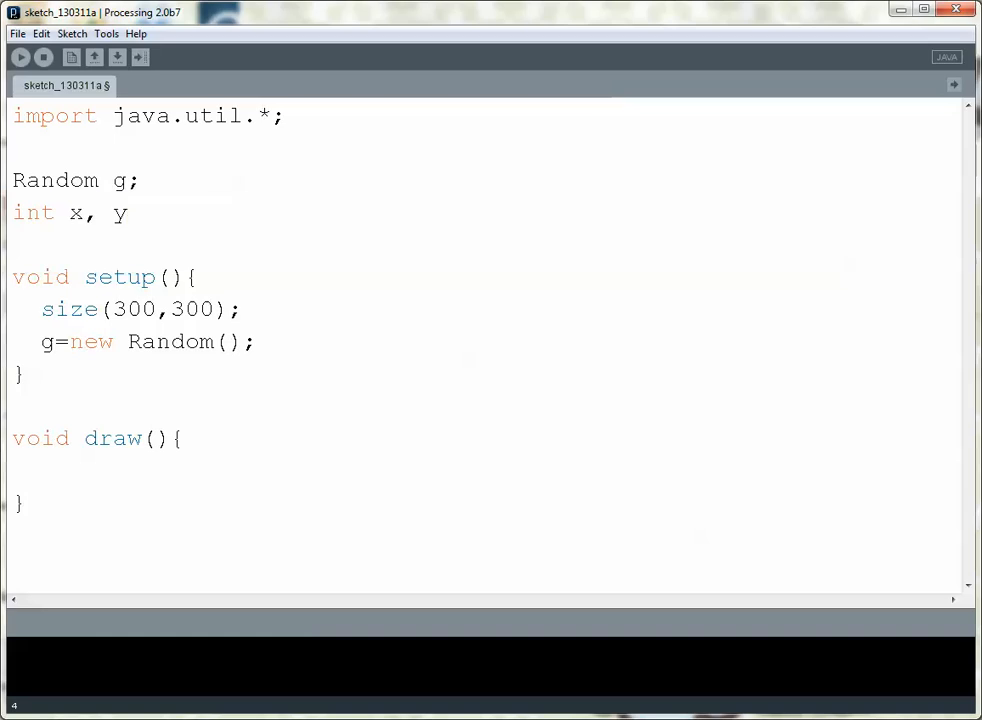
{"action": "type", "text": ", w, h"}
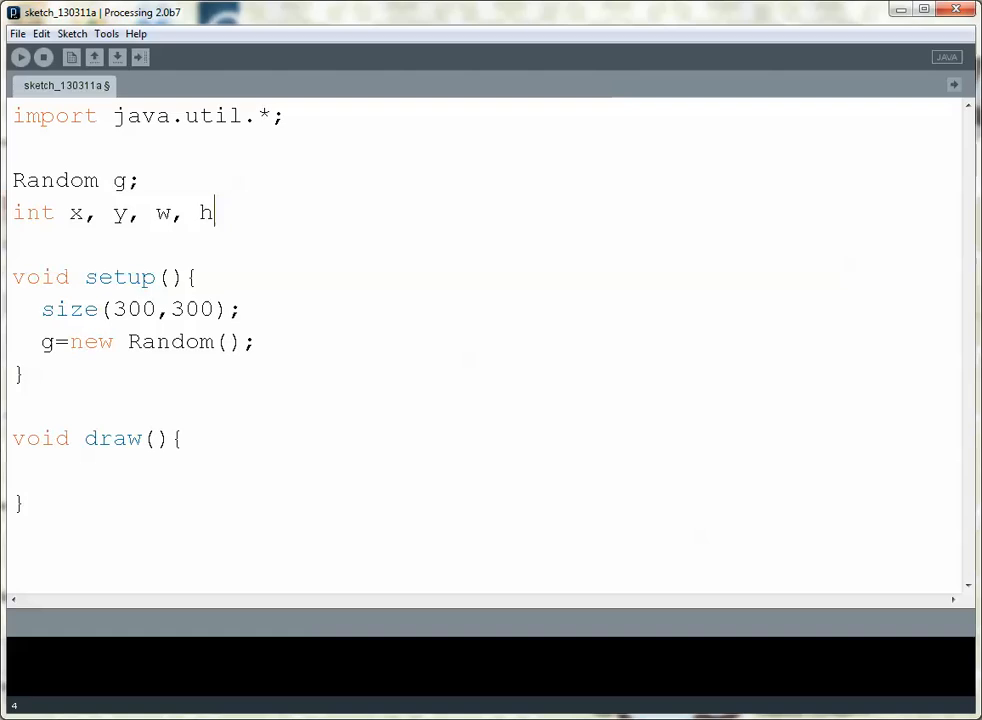
{"action": "type", "text": ";"}
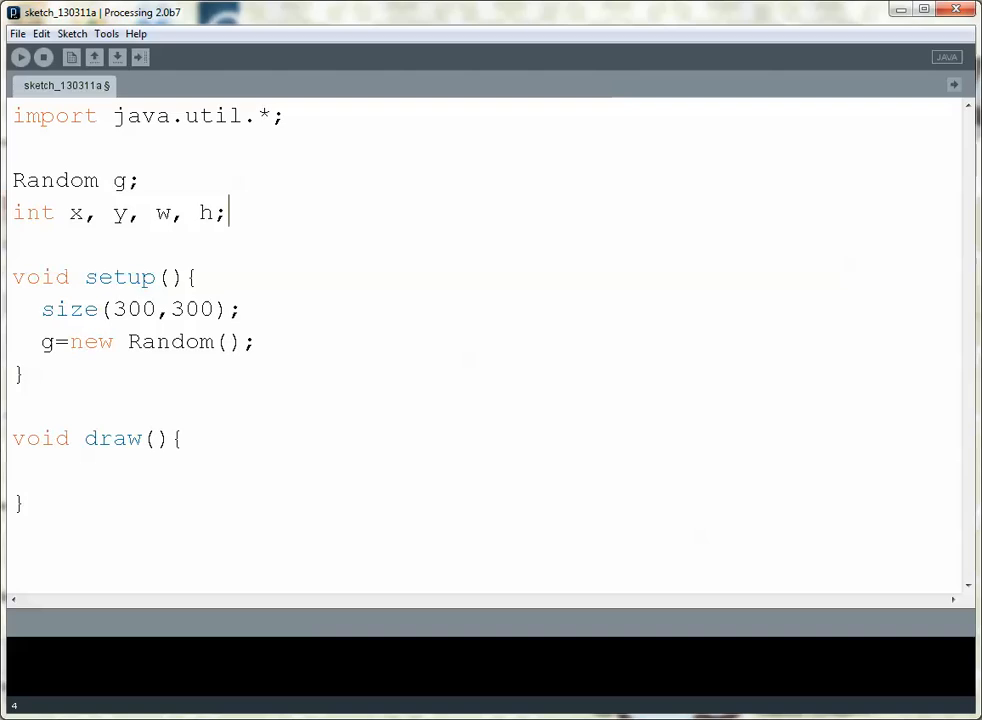
{"action": "left_click", "coordinate": [42, 470]}
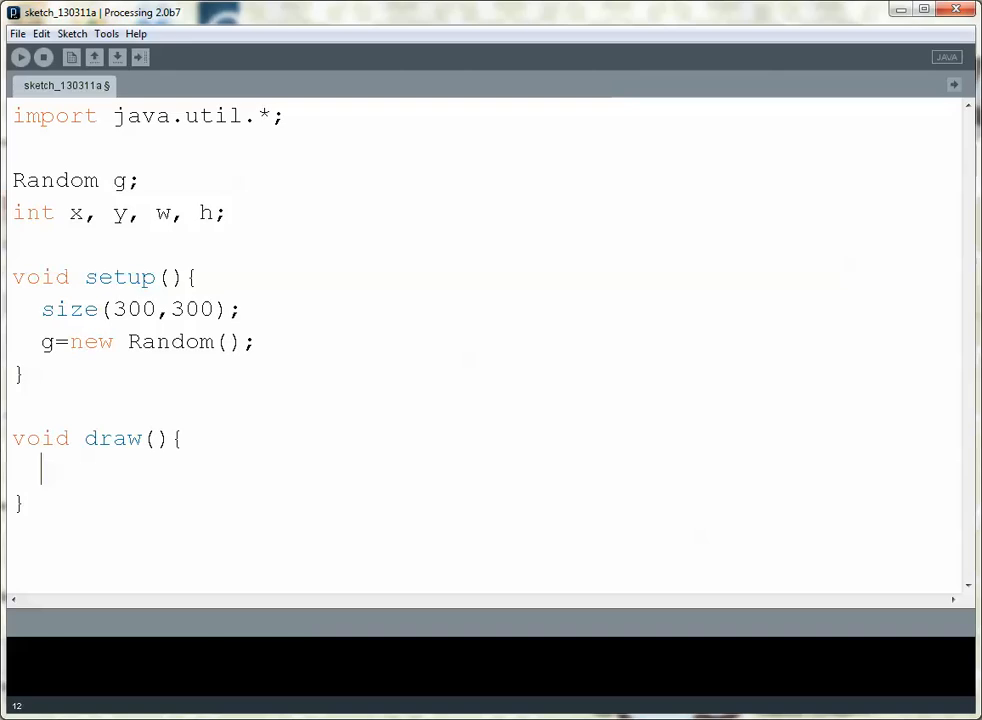
Add rect(x,y,w,h); inside draw() and start the x= assignment above it
{"action": "type", "text": "rec"}
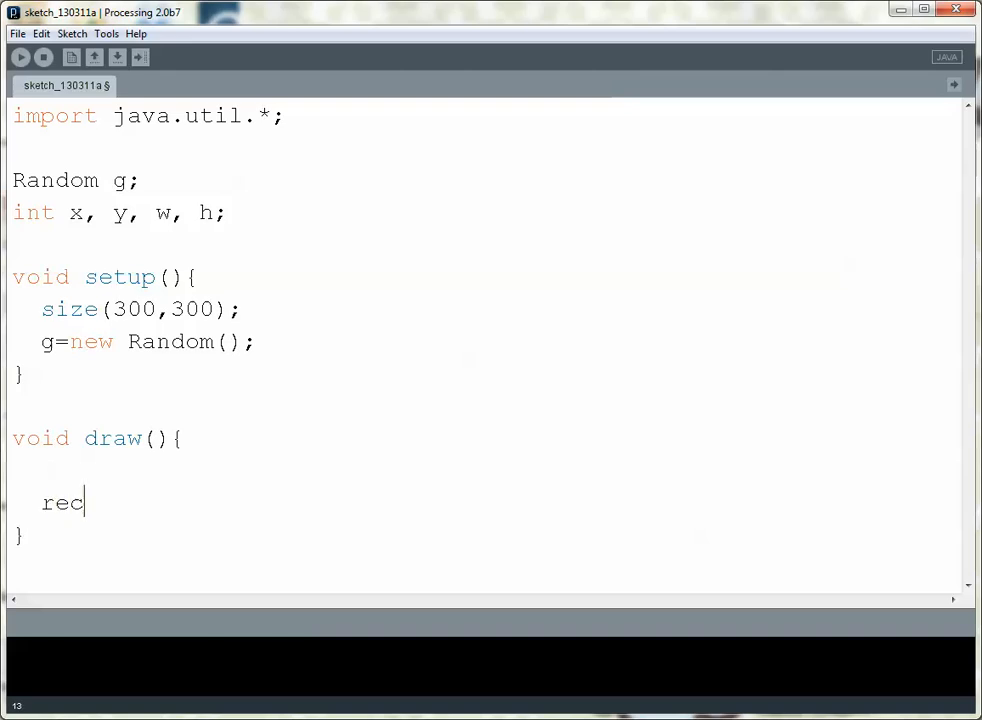
{"action": "type", "text": "t("}
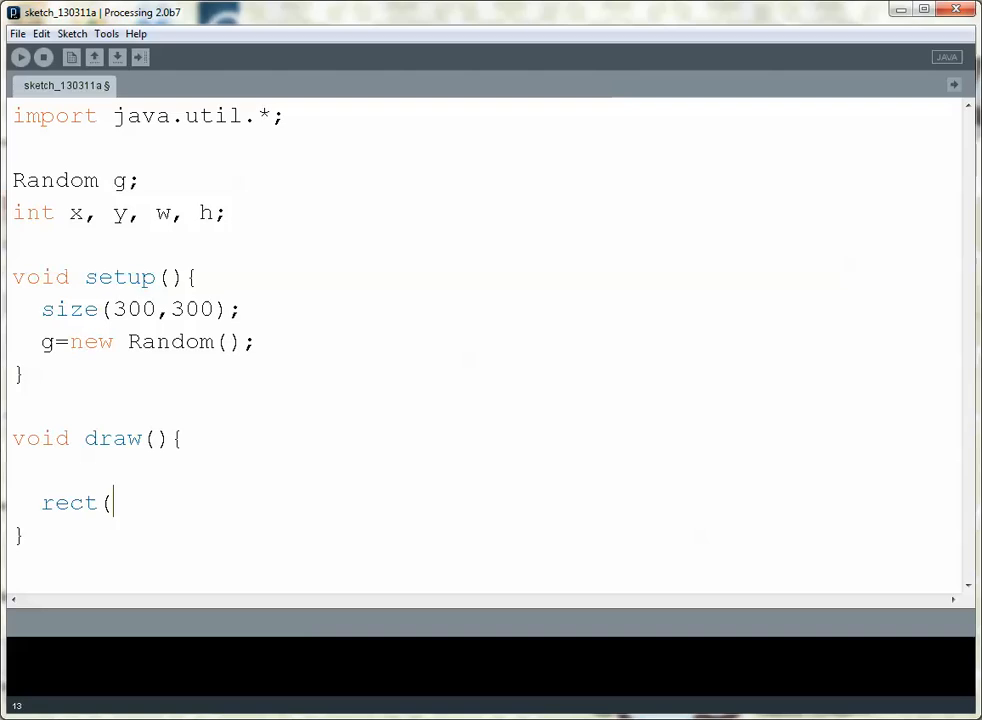
{"action": "type", "text": "x,y,"}
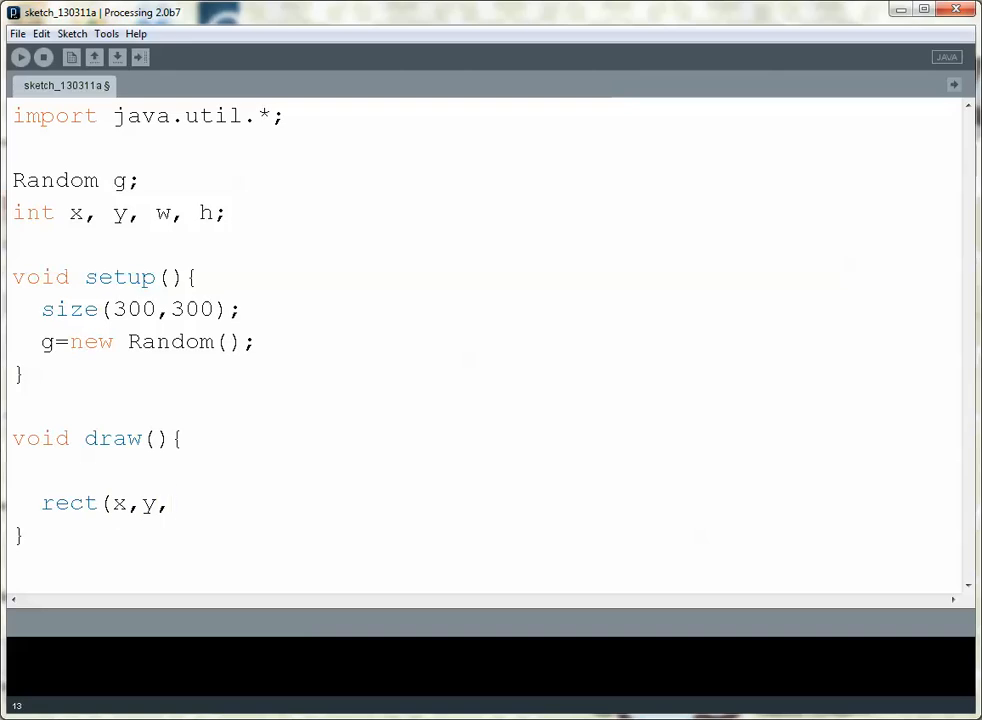
{"action": "type", "text": "w,h"}
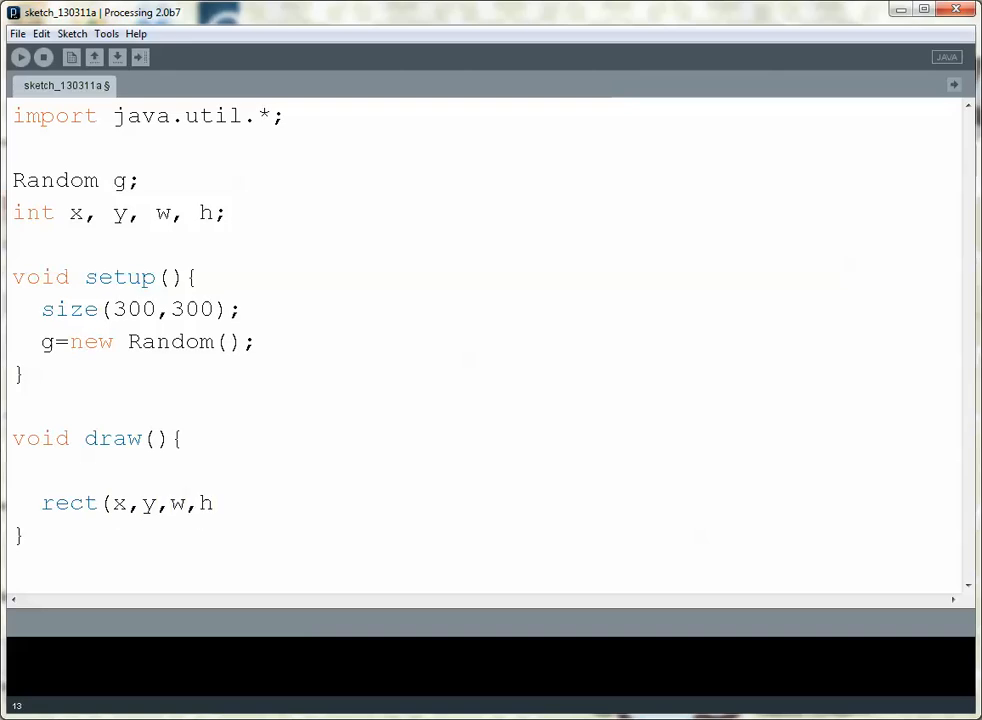
{"action": "type", "text": ");"}
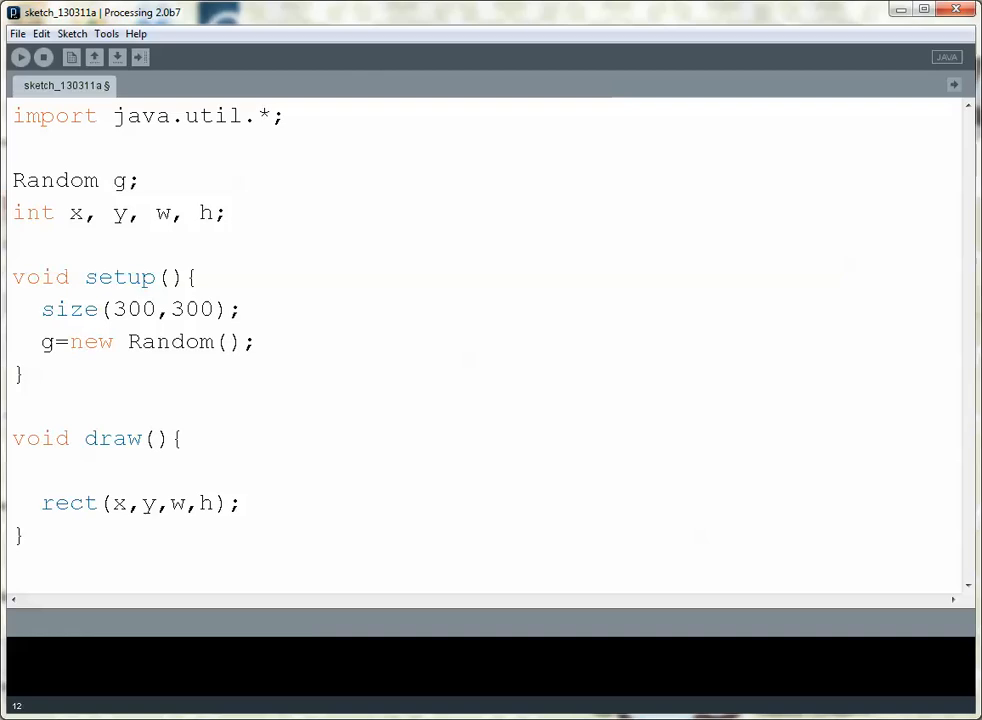
{"action": "type", "text": "x="}
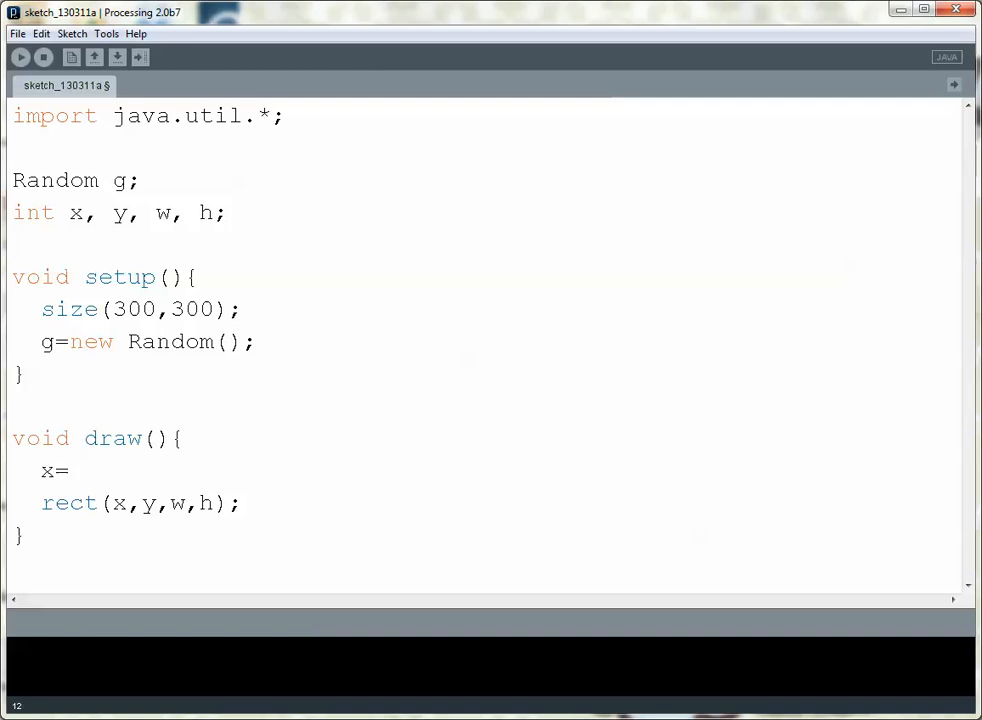
Assign x=g.nextInt(width); and y=g.nextInt(height); in draw()
{"action": "type", "text": "g.nextInt("}
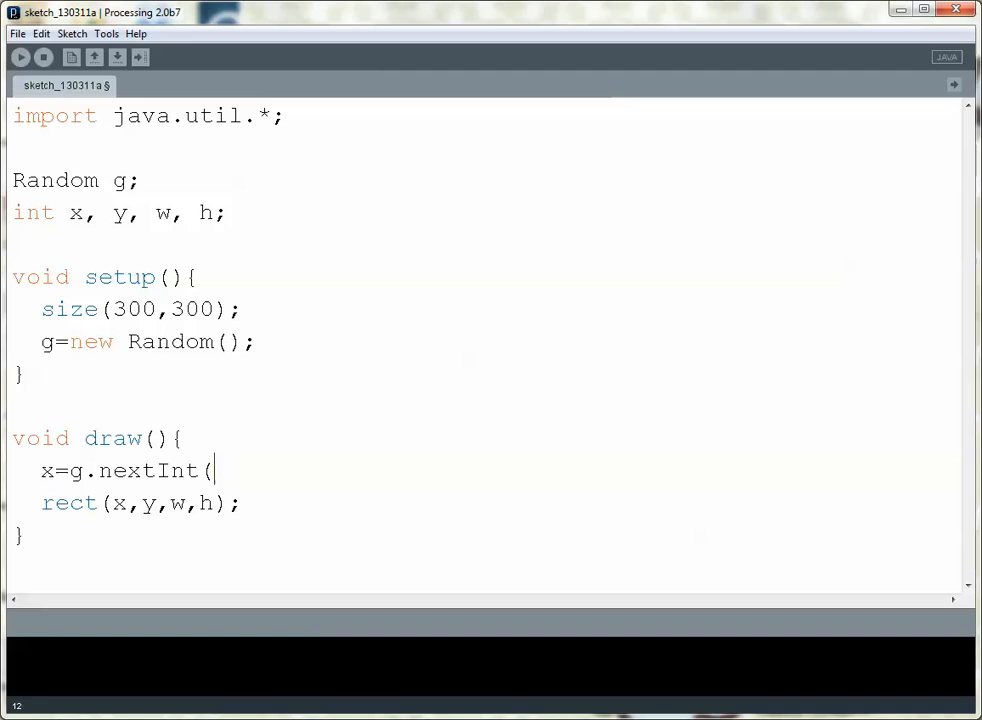
{"action": "type", "text": "width);"}
{"action": "type", "text": "y="}
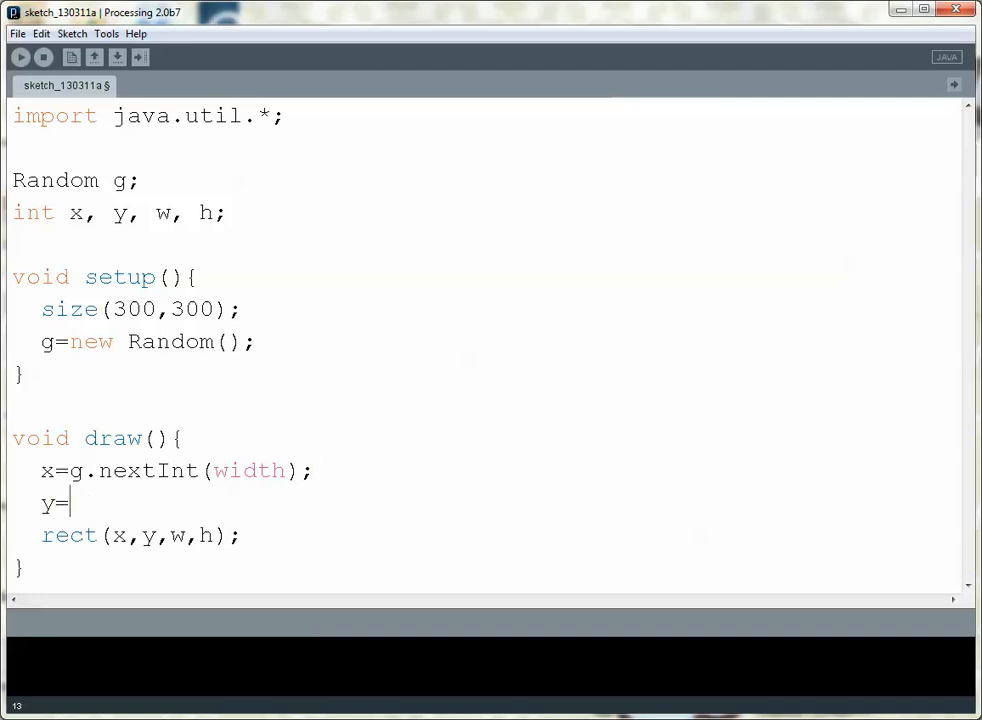
{"action": "type", "text": "g.nextInt("}
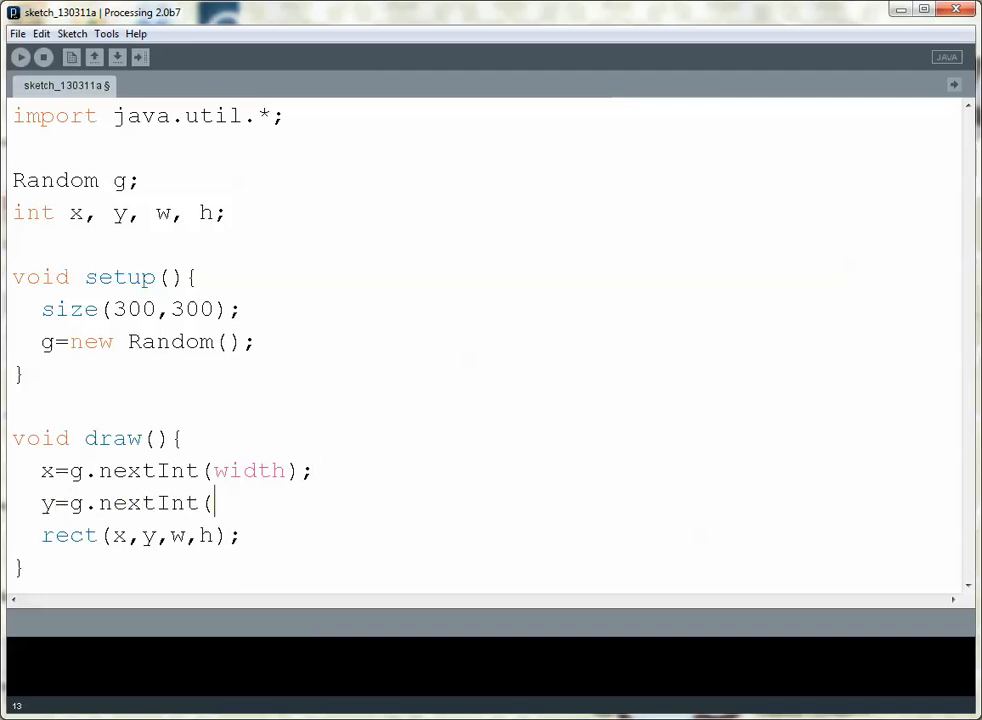
{"action": "type", "text": "height);"}
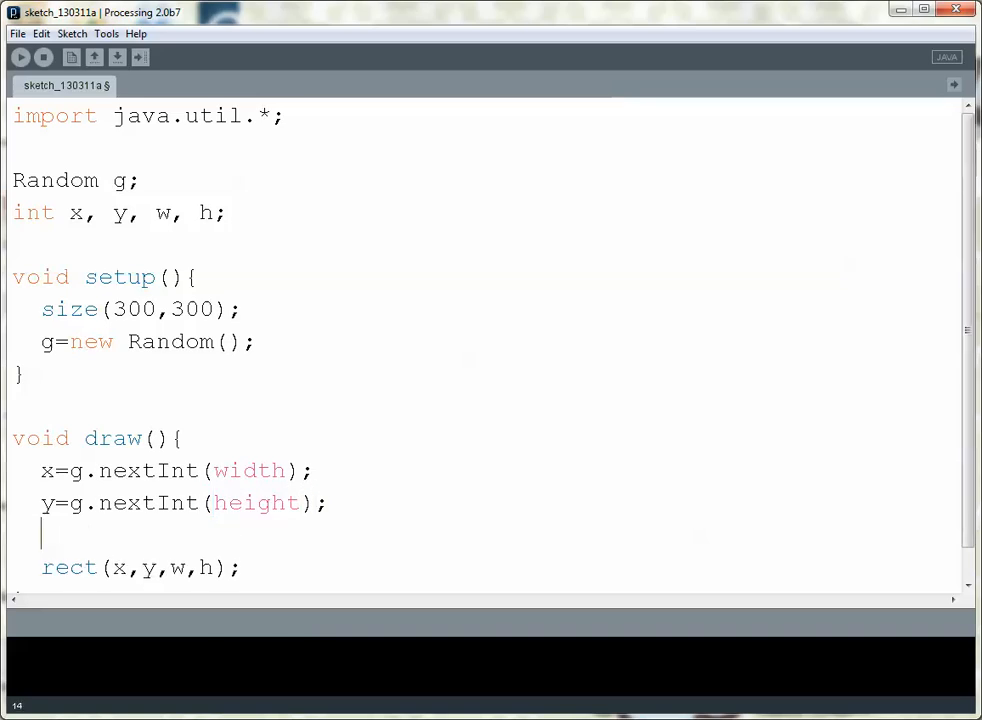
Assign w=g.nextInt(width/2); and h=g.nextInt(height/2); in draw()
{"action": "type", "text": "w.g."}
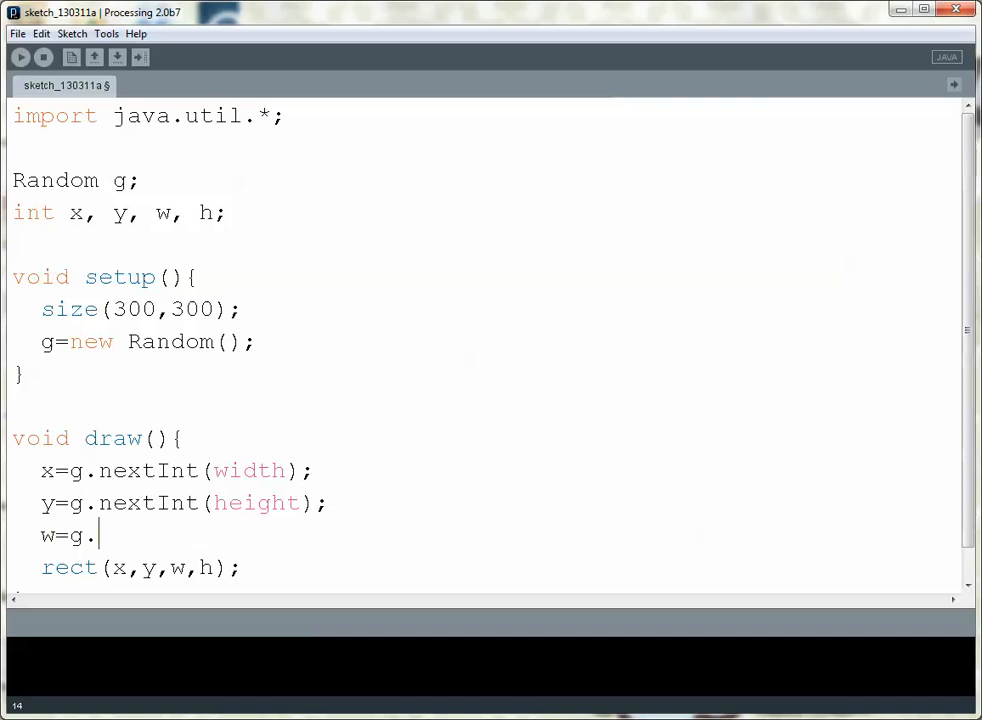
{"action": "type", "text": "nextInt("}
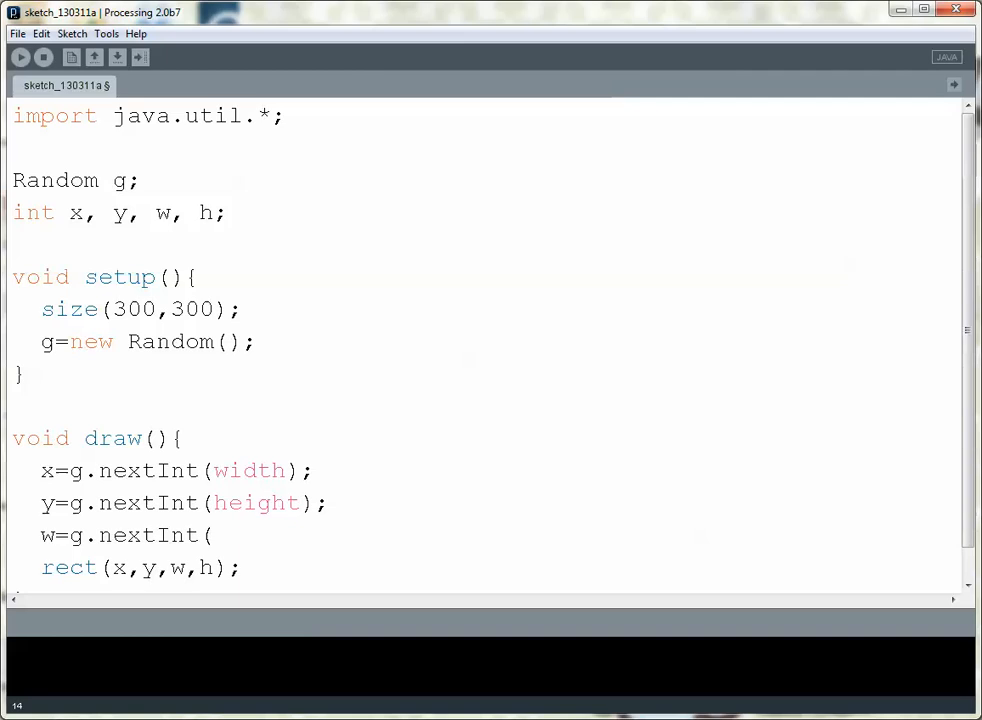
{"action": "type", "text": "width/2"}
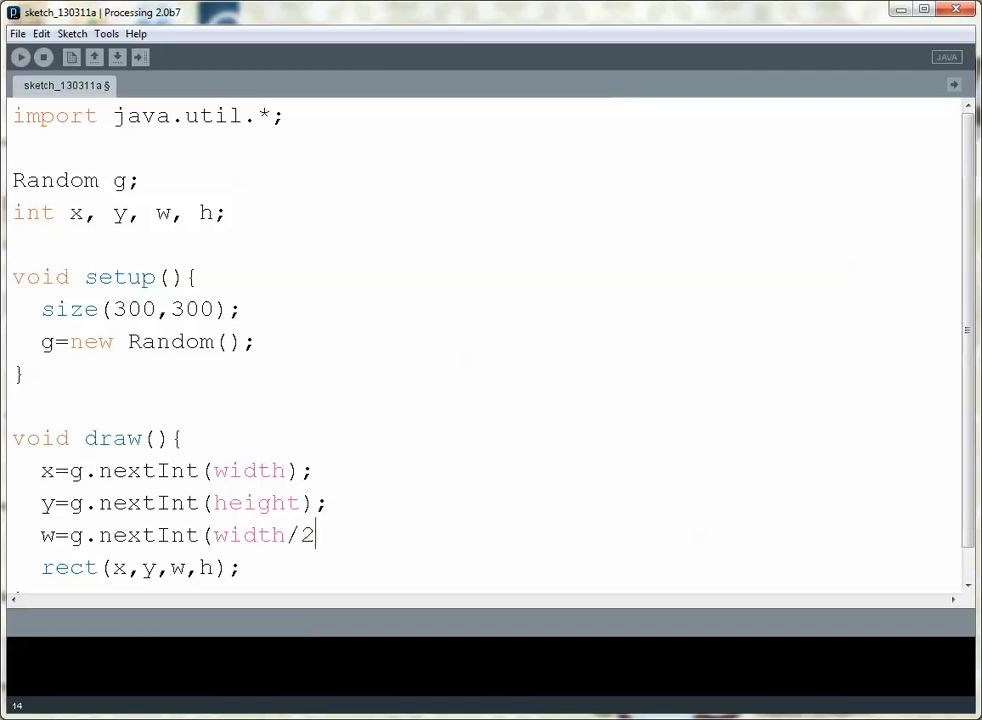
{"action": "type", "text": ");"}
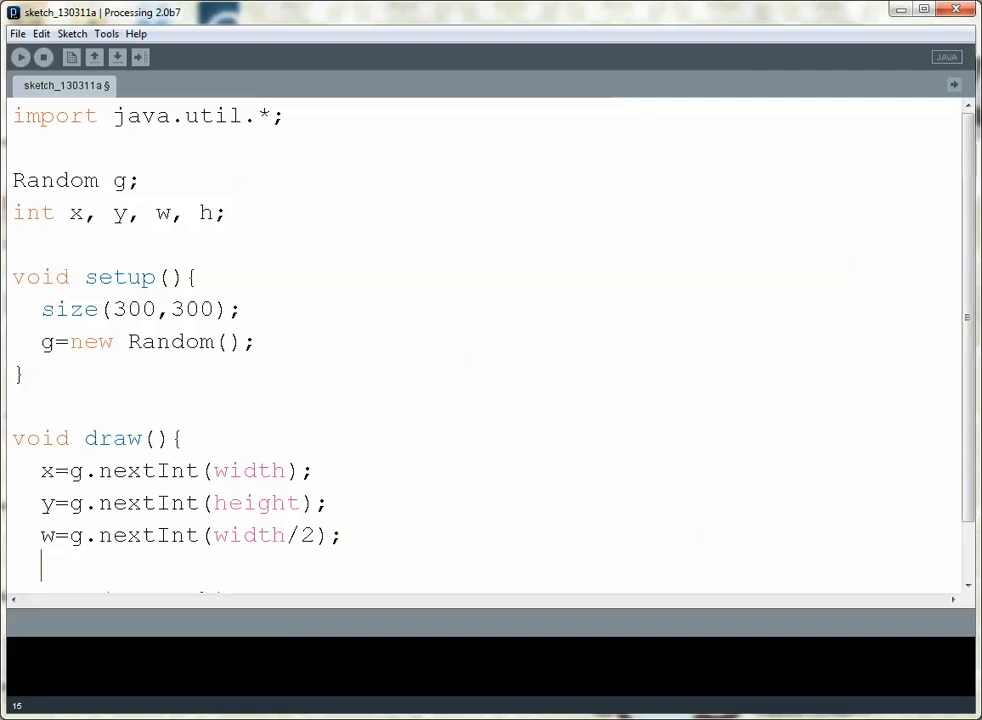
{"action": "type", "text": "h=g"}
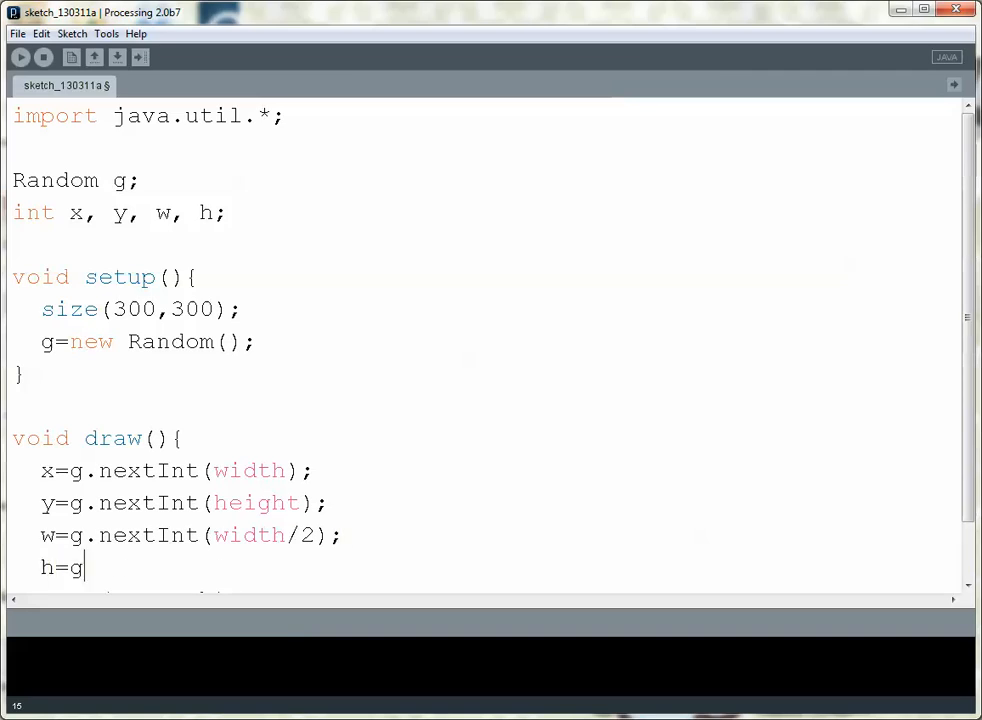
{"action": "type", "text": ".nextInt(heig"}
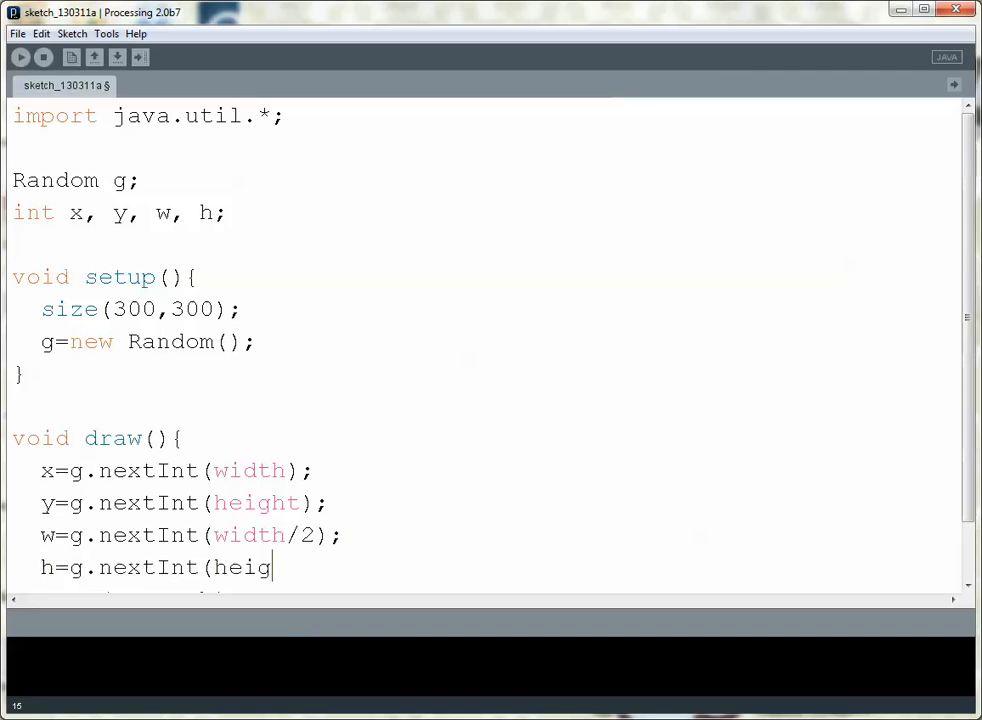
{"action": "type", "text": "ht/2);"}
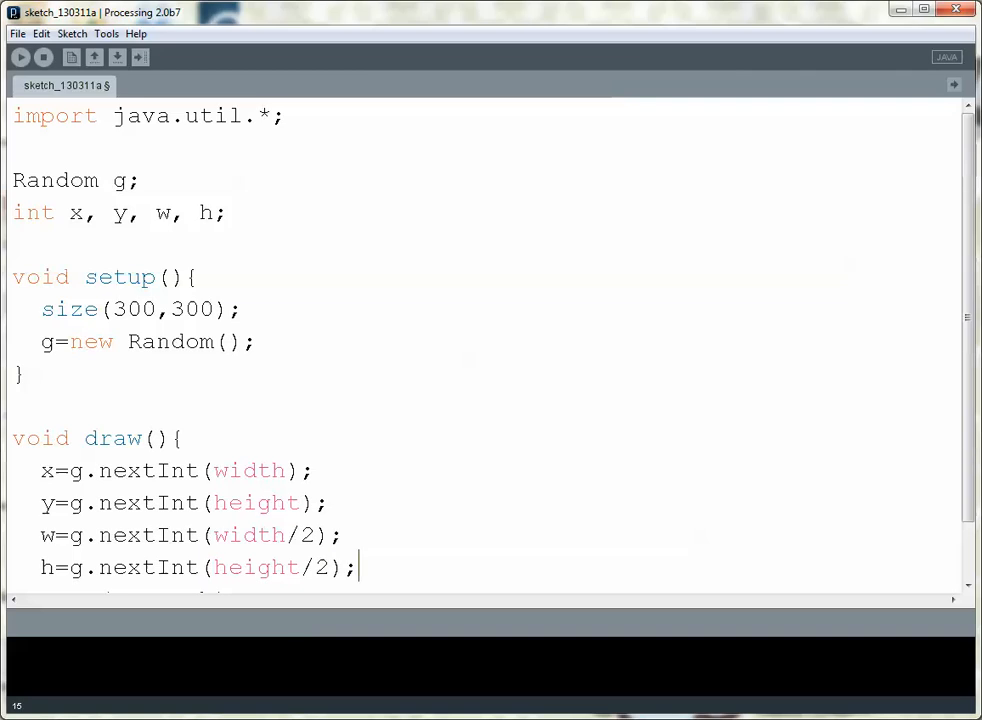
Review the size values and width, then run the sketch to fill the window with random rectangles
{"action": "double_click", "coordinate": [248, 470]}
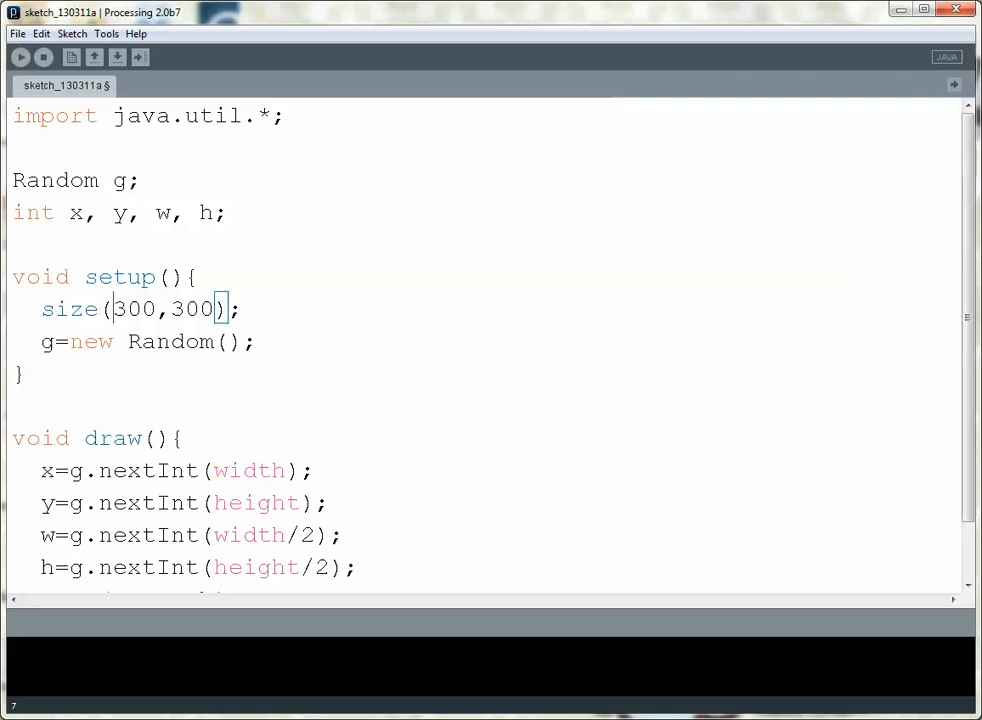
{"action": "double_click", "coordinate": [248, 470]}
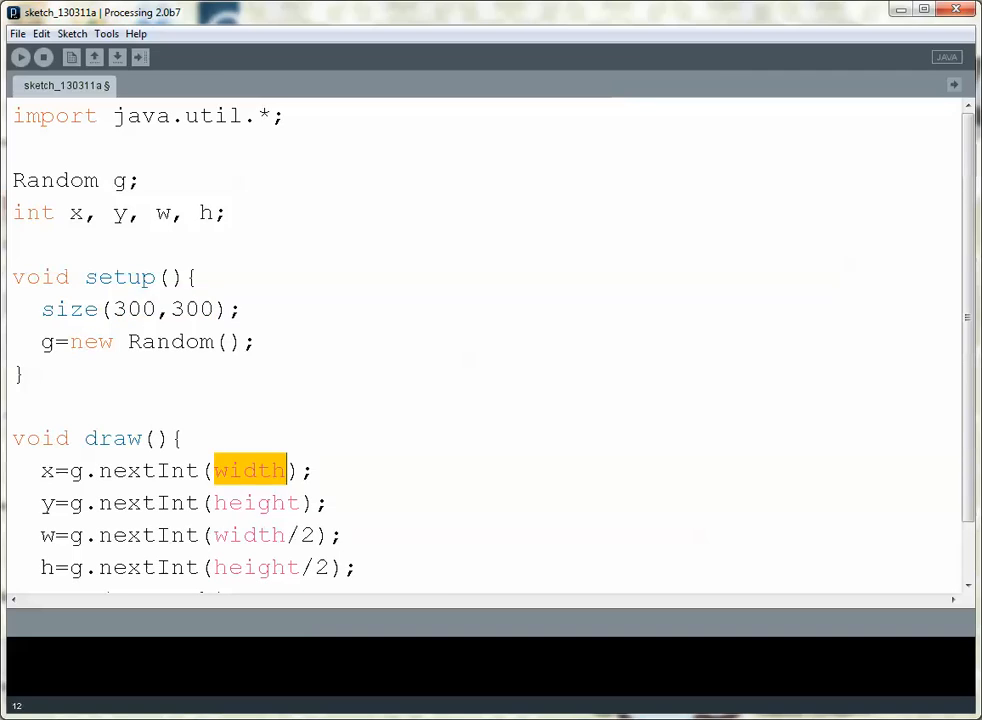
{"action": "double_click", "coordinate": [256, 504]}
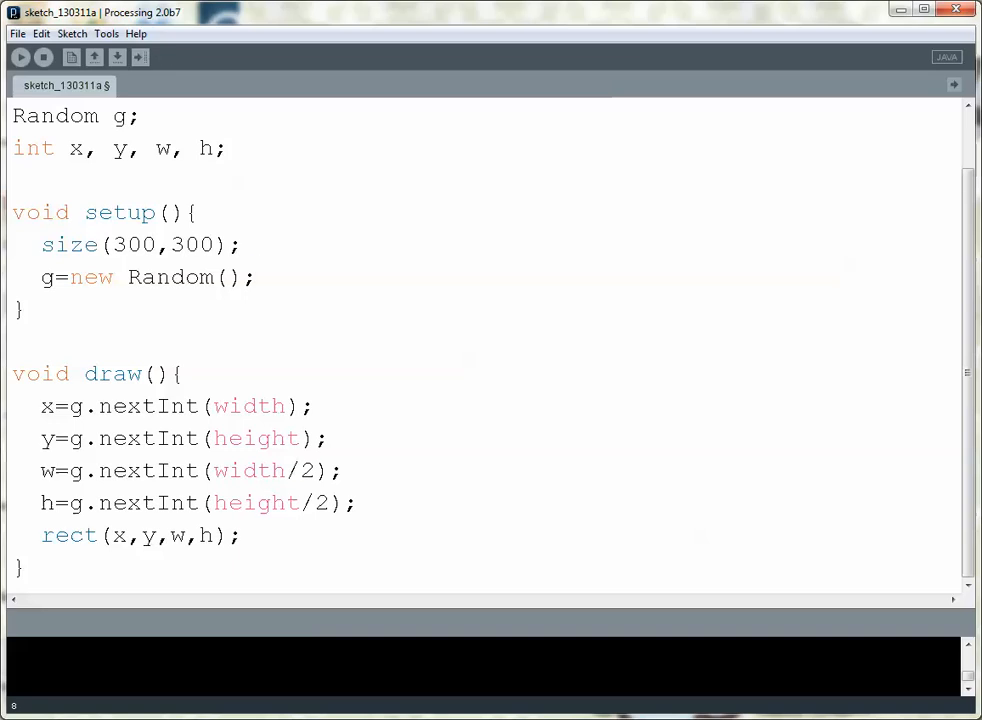
{"action": "left_click", "coordinate": [16, 56]}
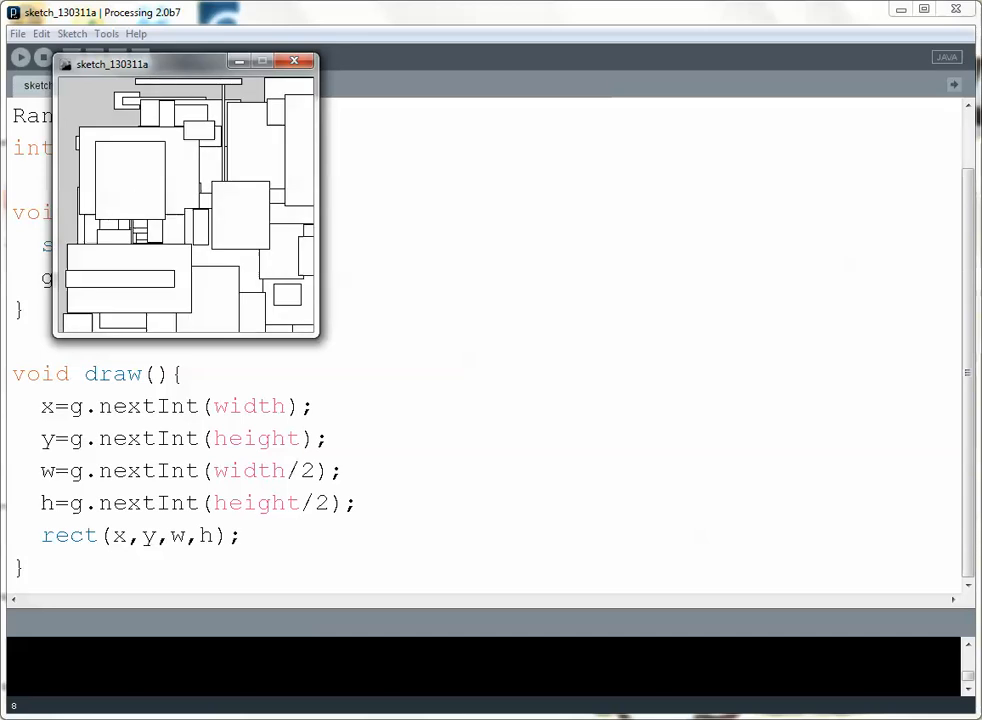